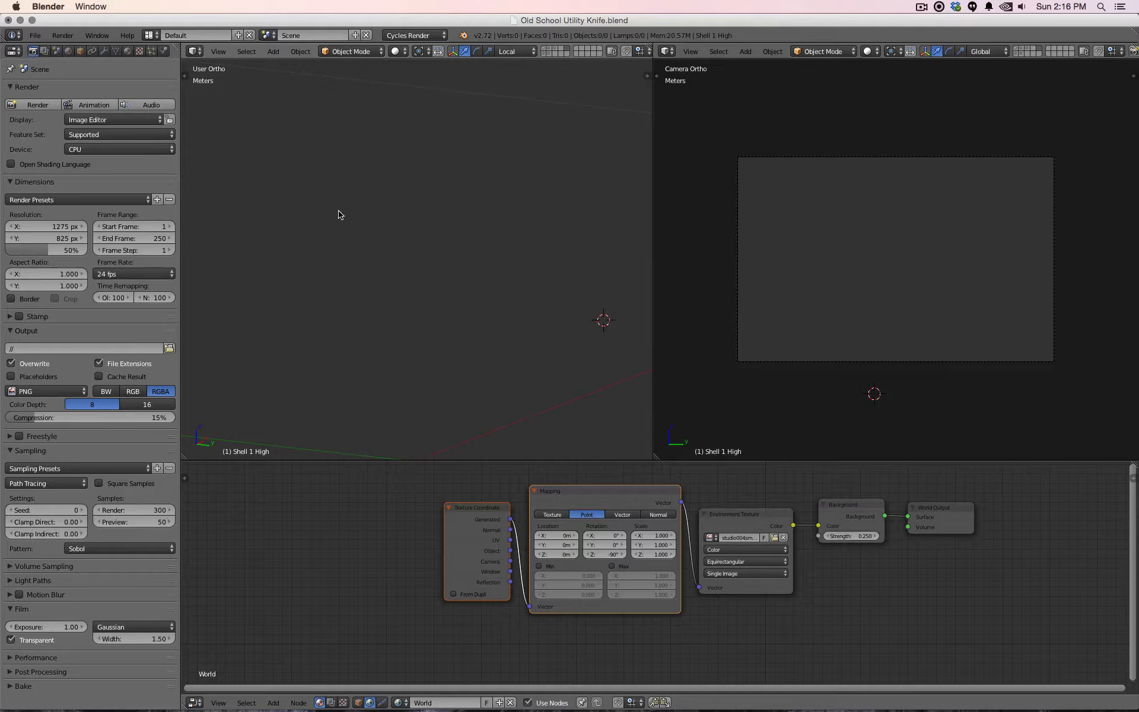
Import blade.stl, side1, side2, sideo1 and sideo2 from the Desktop as STL objects.
{"action": "type", "text": "import stl"}
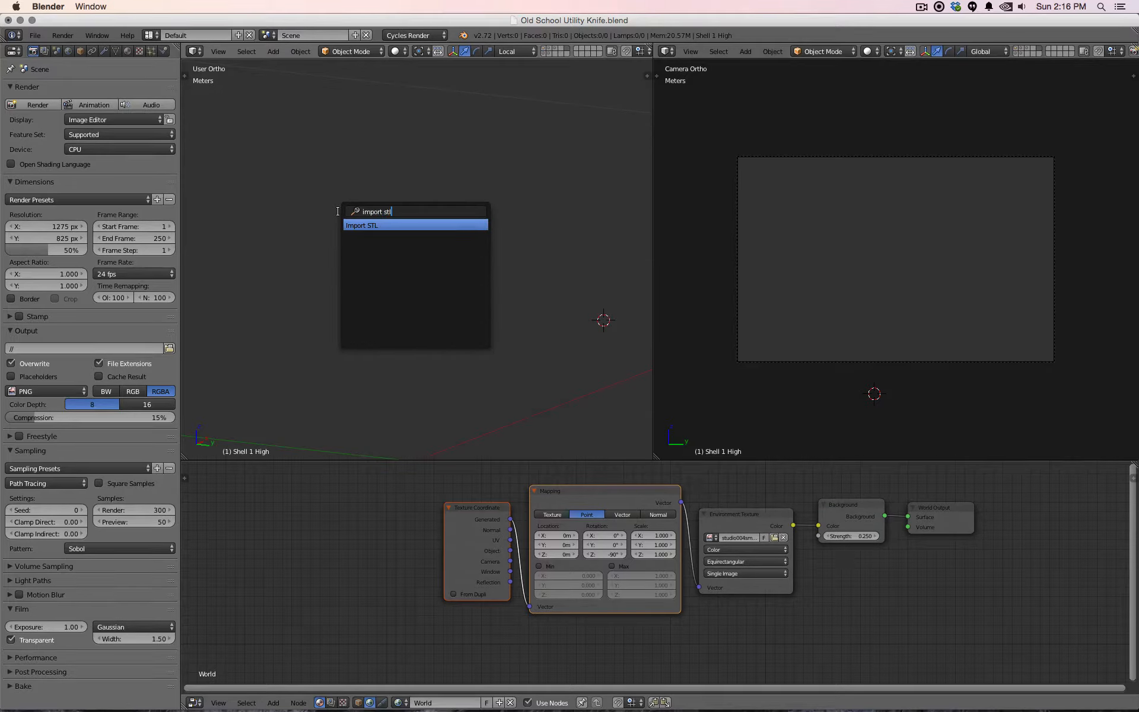
{"action": "left_click", "coordinate": [361, 224]}
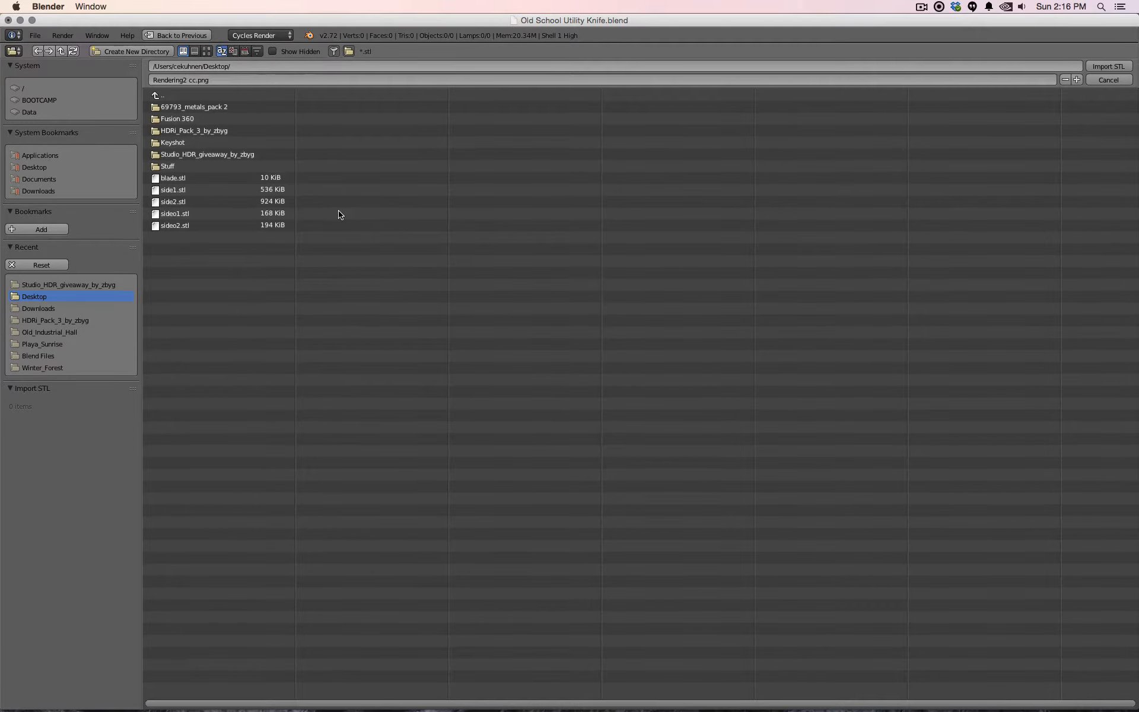
{"action": "left_click", "coordinate": [173, 177]}
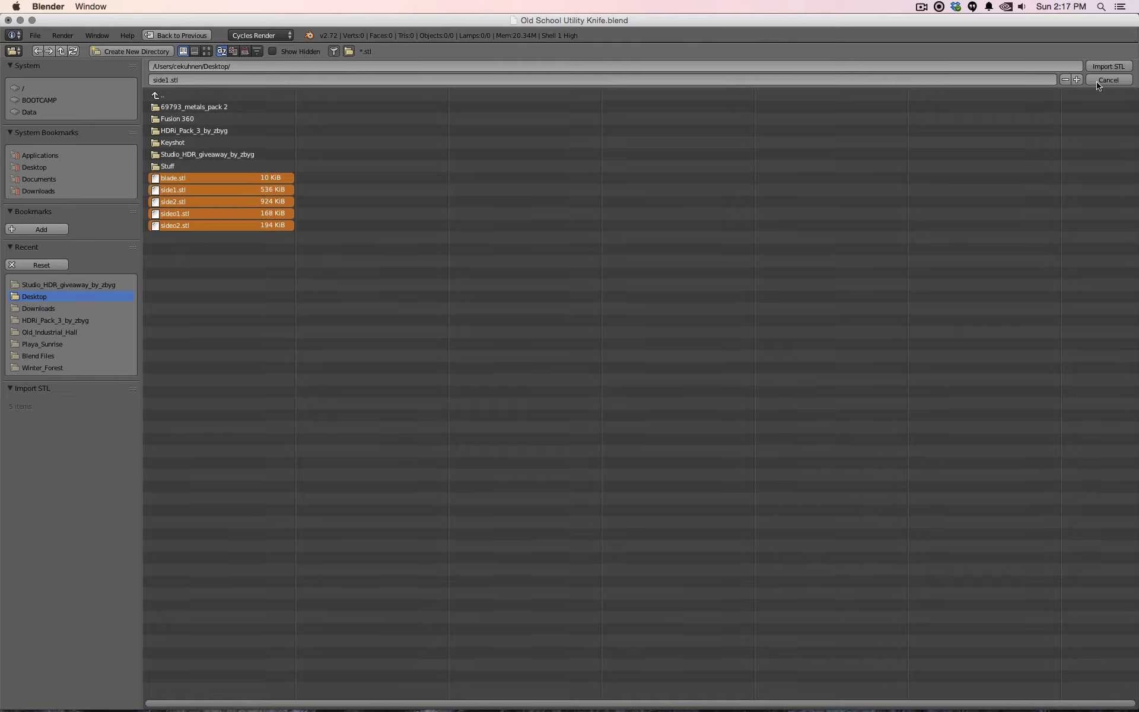
{"action": "left_click", "coordinate": [1107, 66]}
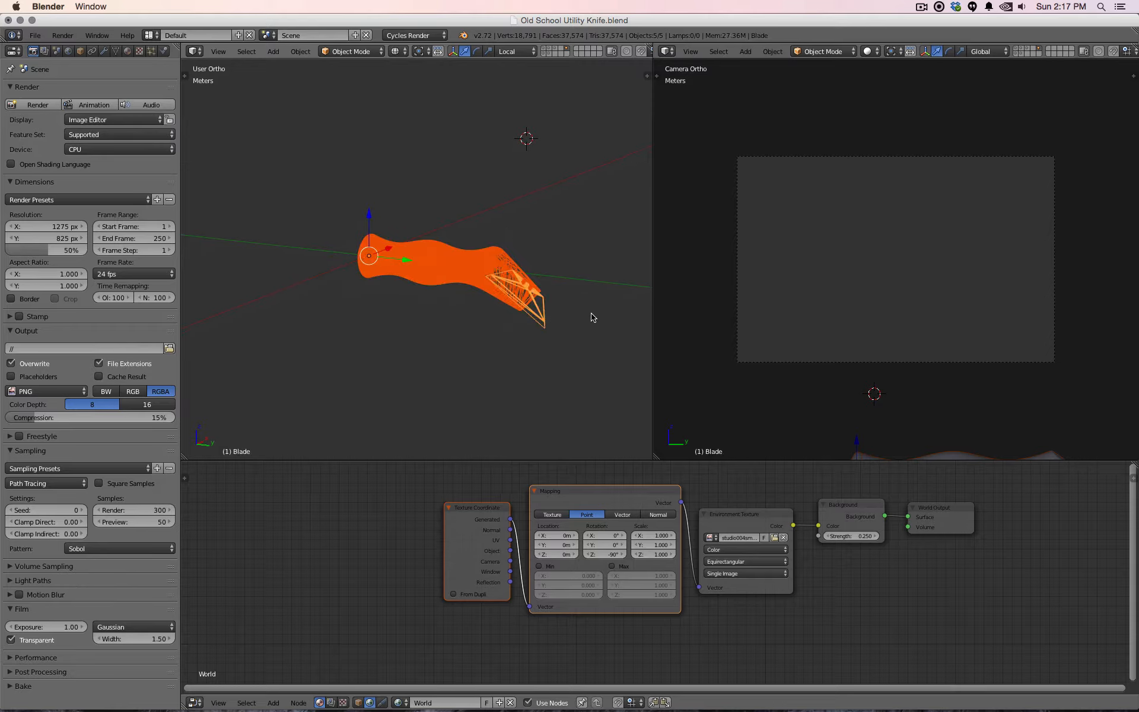
Link the blade's edge split modifier to the other parts and copy its rotation to them.
{"action": "type", "text": "shade"}
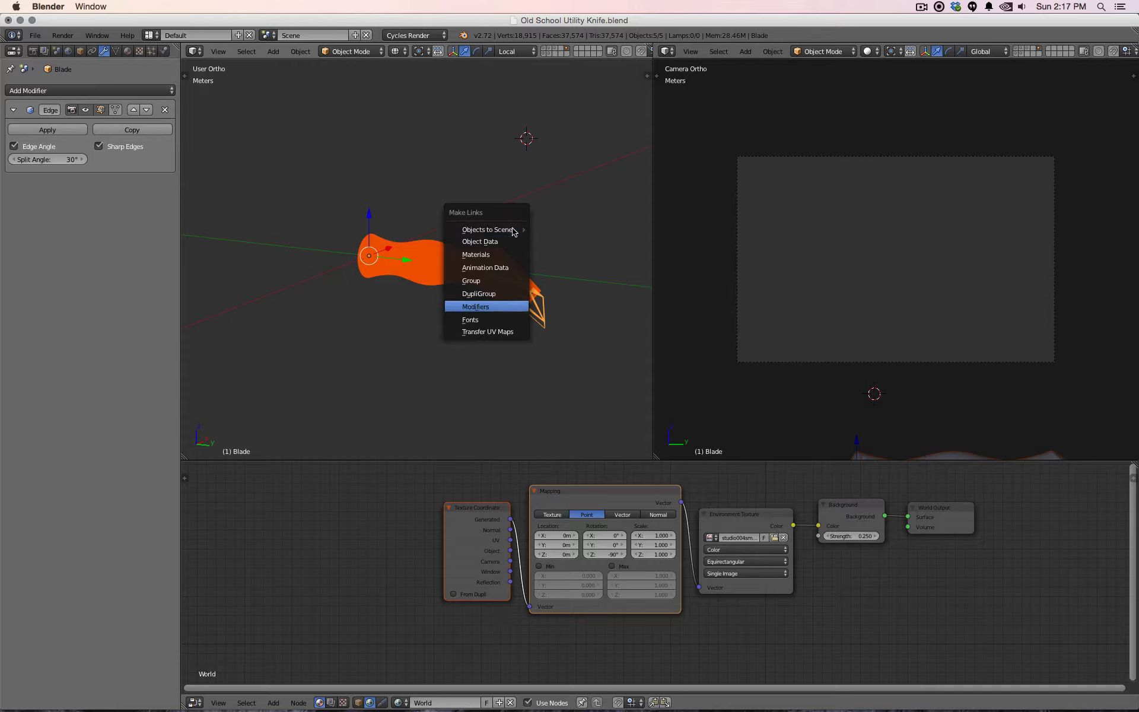
{"action": "left_click", "coordinate": [475, 306]}
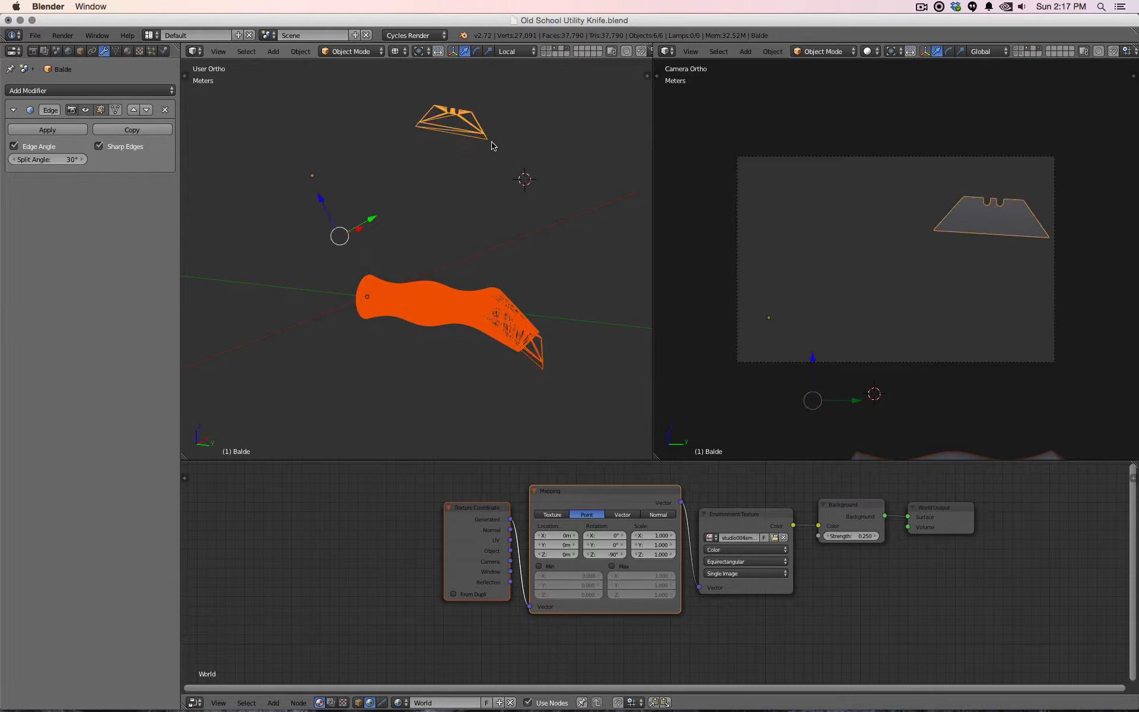
{"action": "mouse_move", "coordinate": [531, 166]}
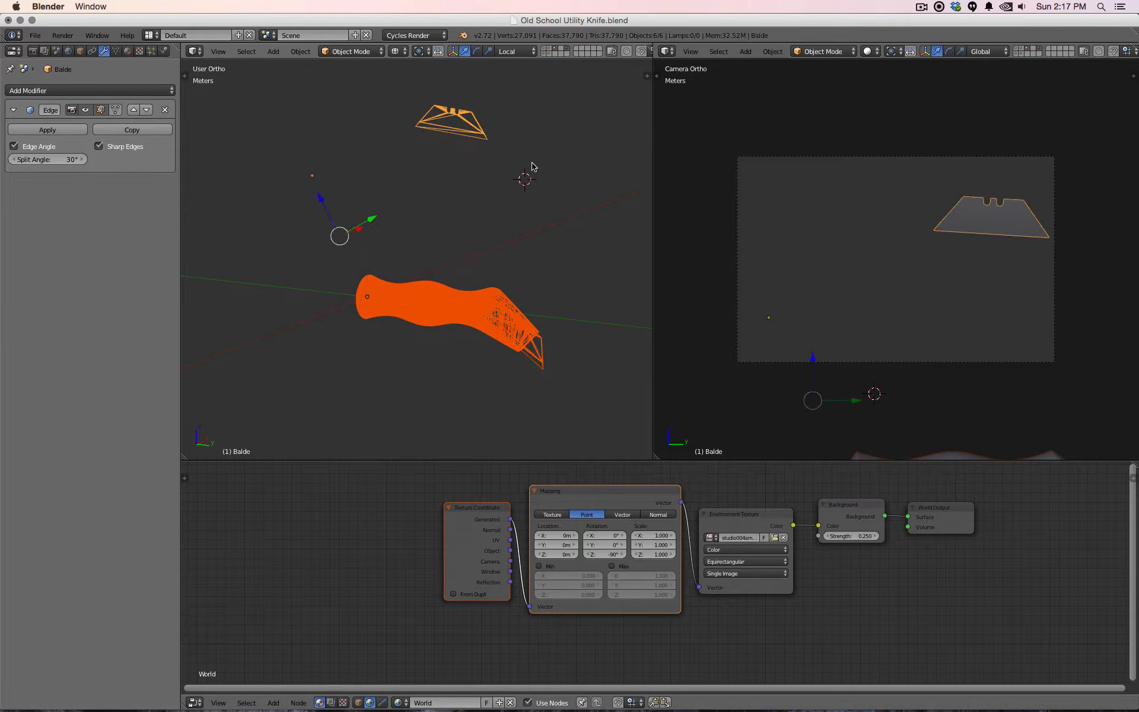
{"action": "mouse_move", "coordinate": [475, 140]}
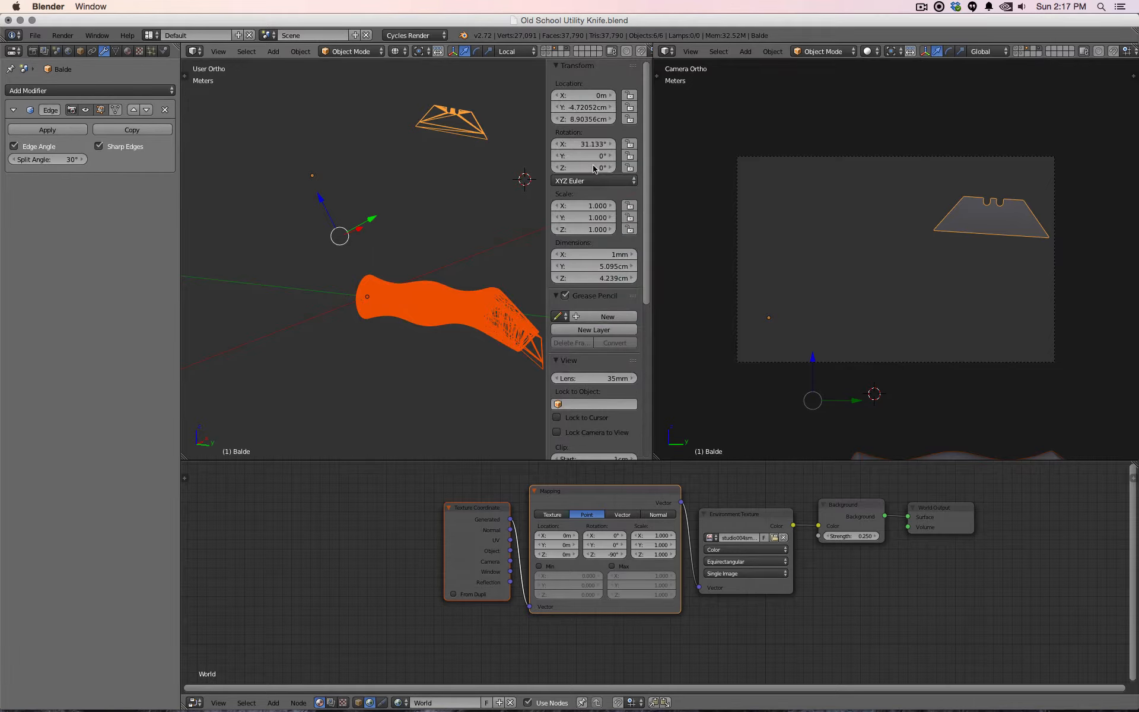
{"action": "right_click", "coordinate": [590, 155]}
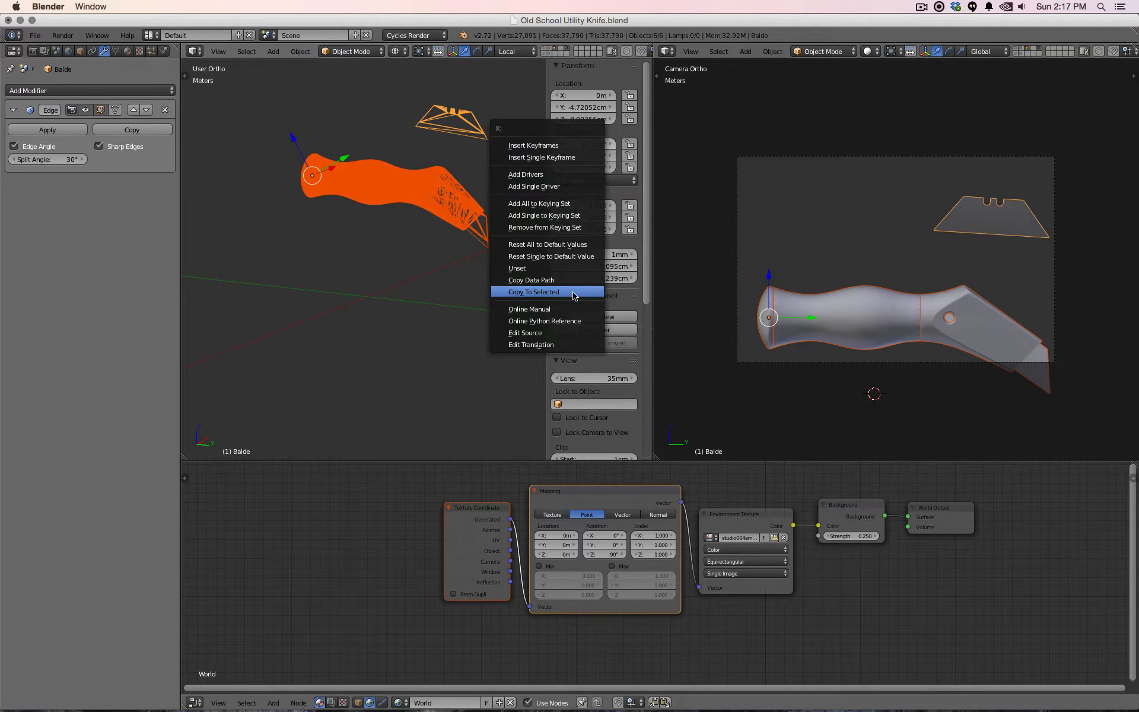
{"action": "left_click", "coordinate": [533, 291]}
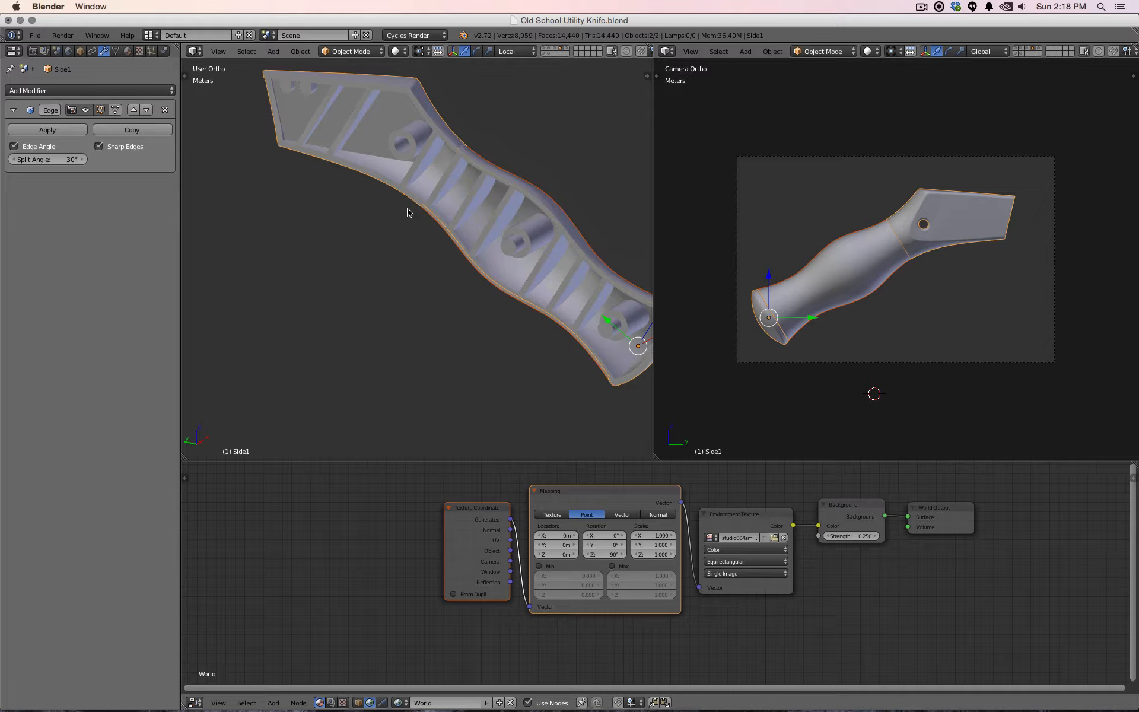
Reposition the knife parts so the assembled knife sits inside the camera frame.
{"action": "left_click_drag", "start_coordinate": [407, 211], "coordinate": [302, 258]}
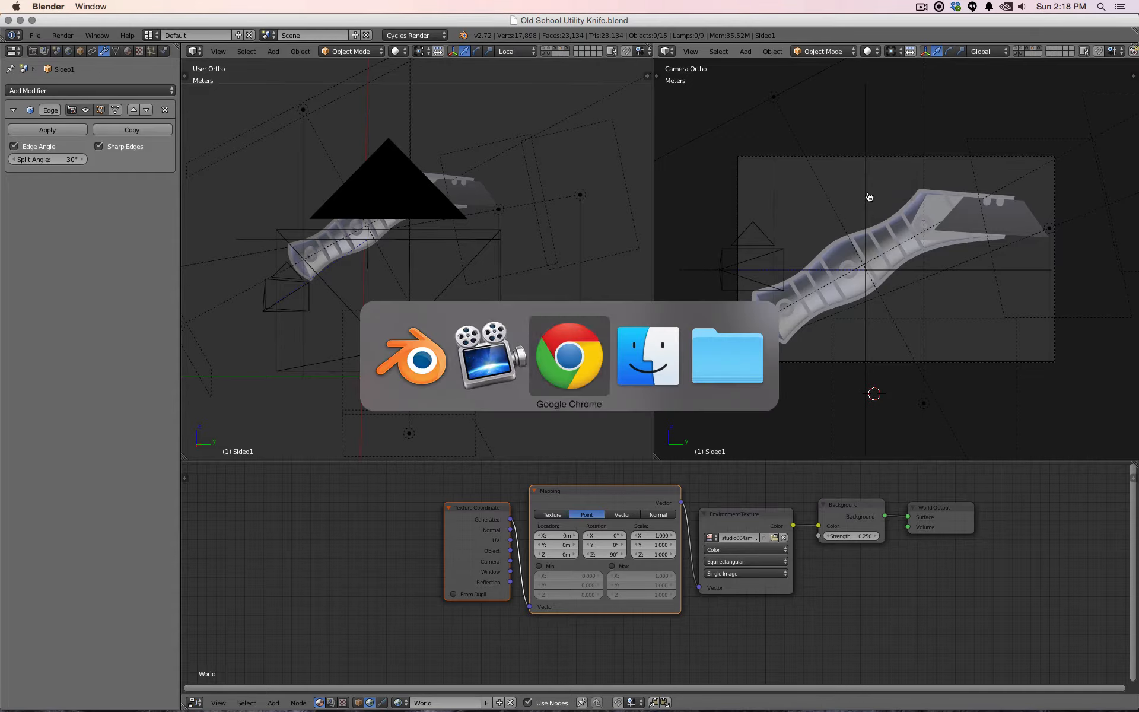
In Chrome, search Google for 'blender cycles shader anodized aluminum'.
{"action": "left_click", "coordinate": [569, 356]}
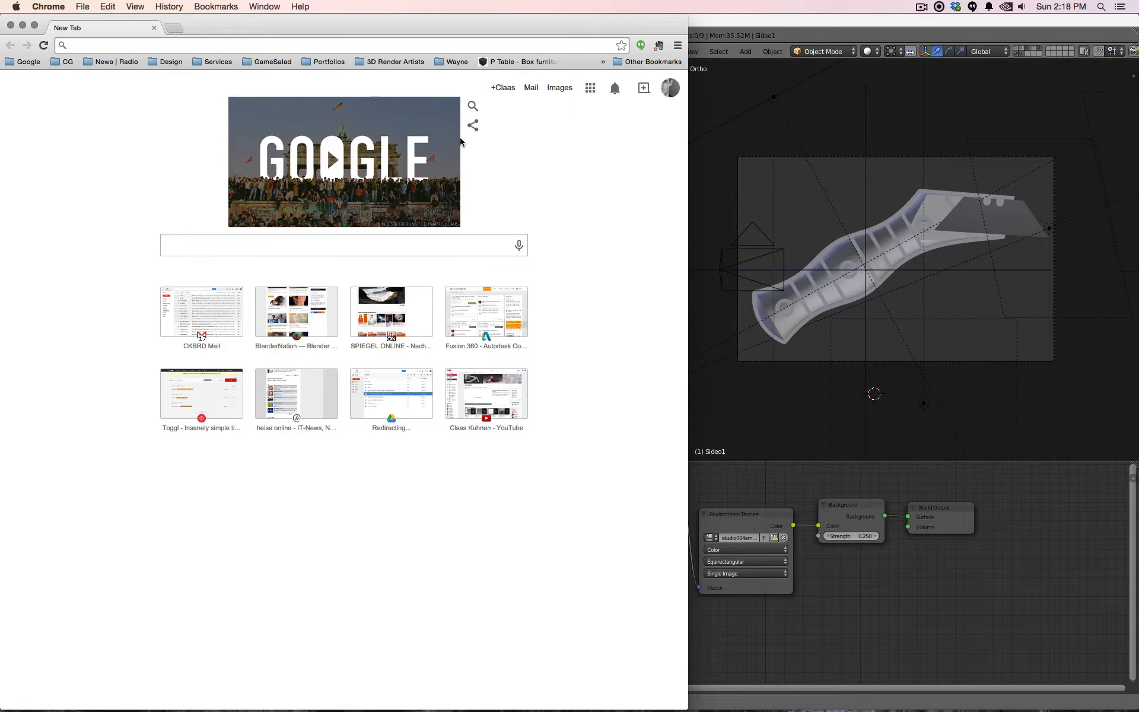
{"action": "type", "text": "blender cycles"}
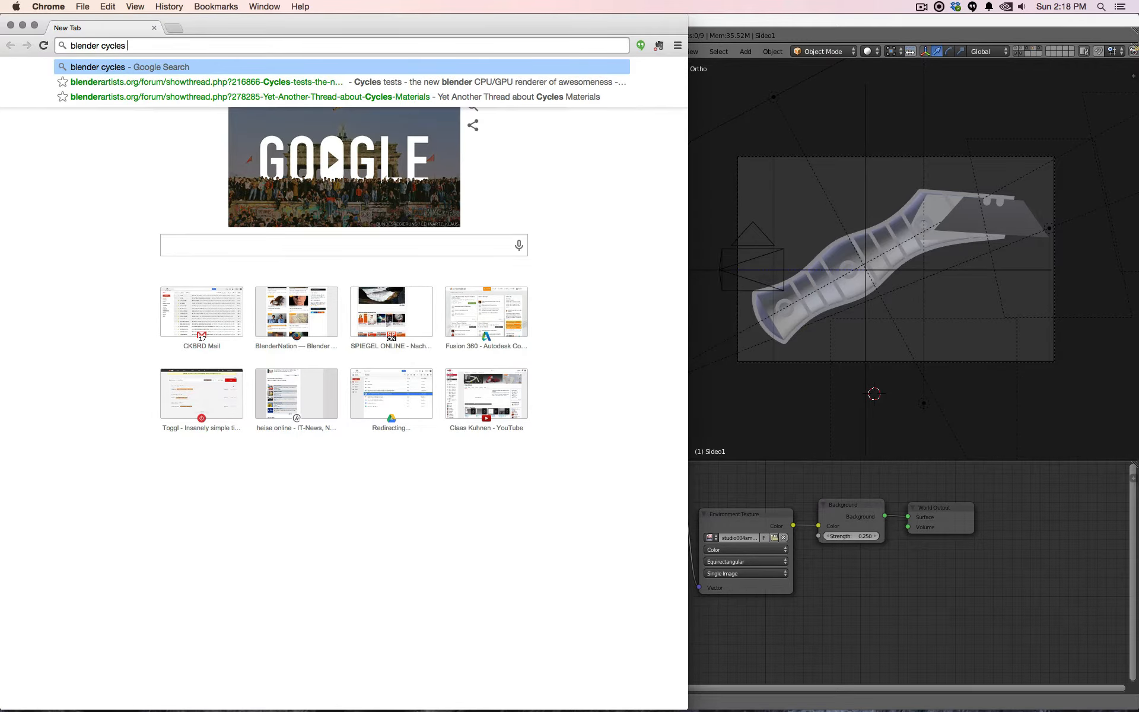
{"action": "type", "text": "shader"}
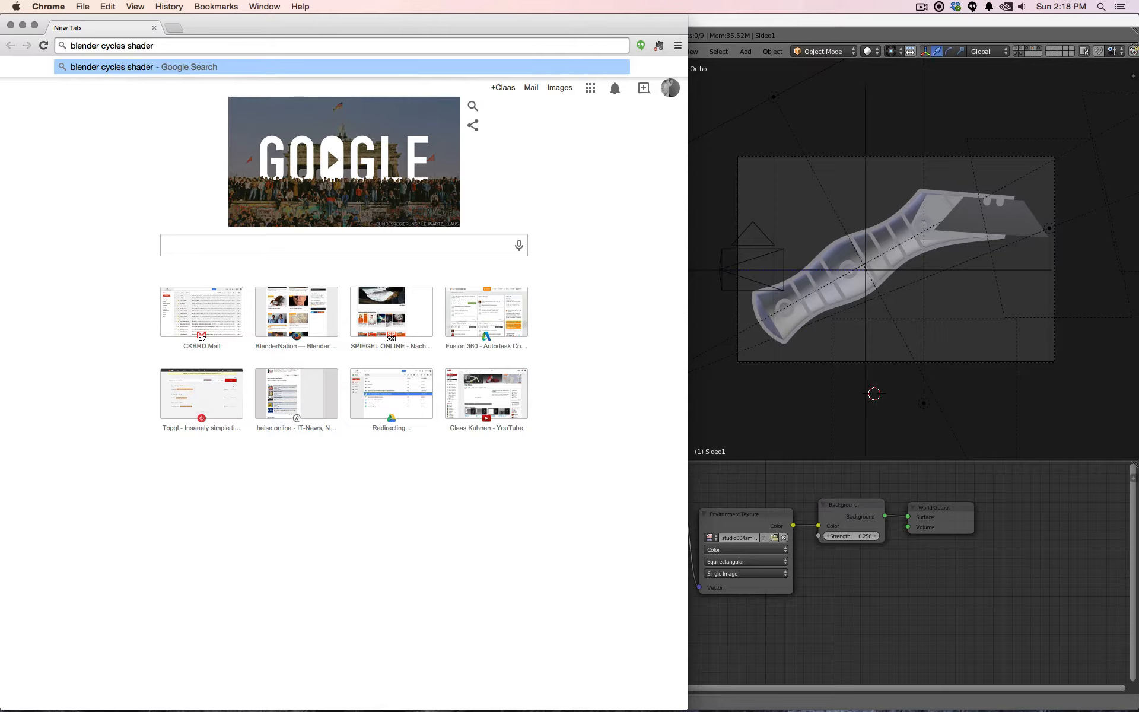
{"action": "type", "text": "aluminum"}
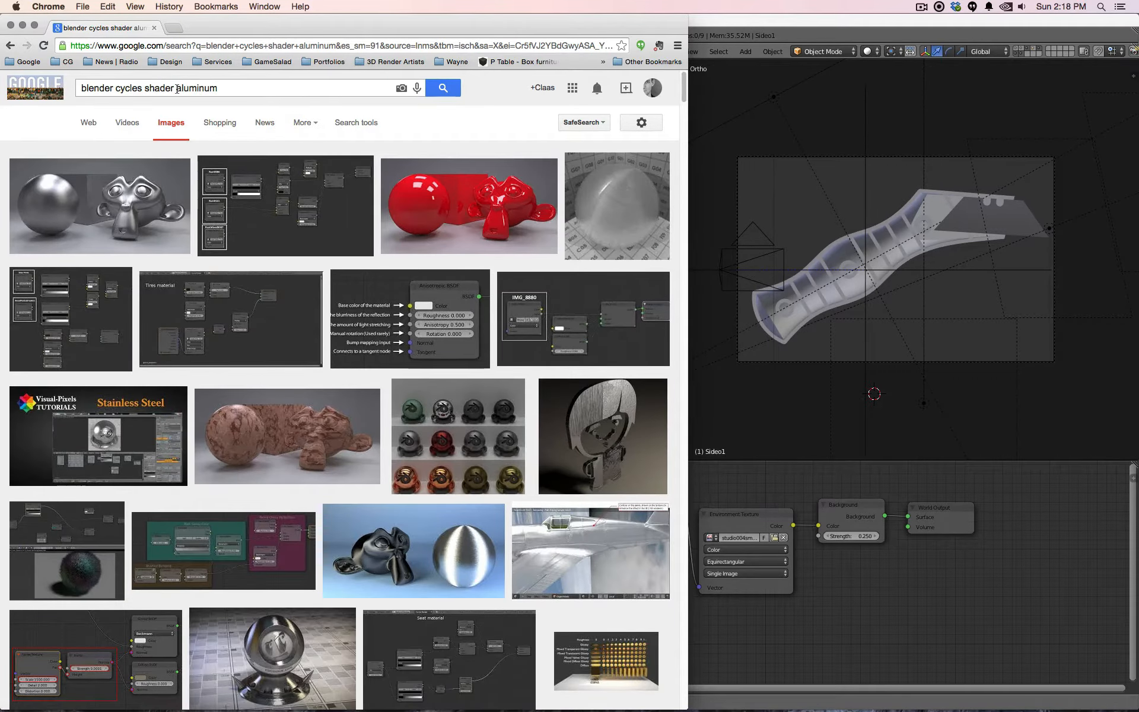
{"action": "type", "text": "anadized a"}
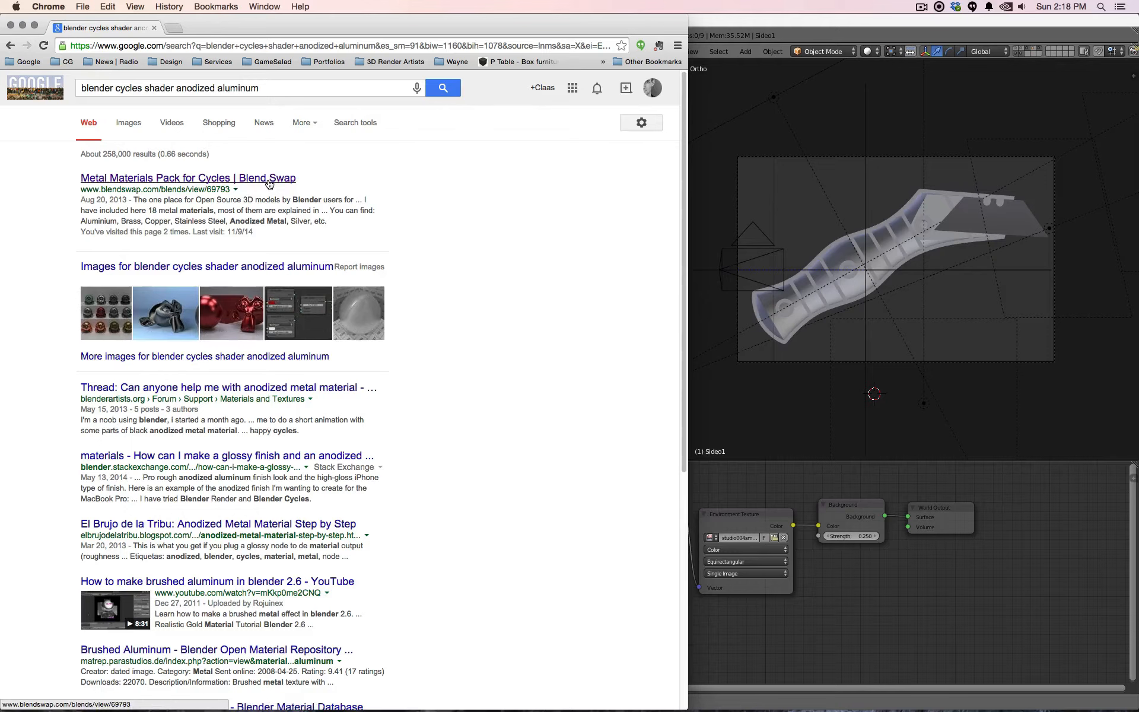
Open the Metal Materials Pack for Cycles page and view the account's download bandwidth.
{"action": "left_click", "coordinate": [187, 178]}
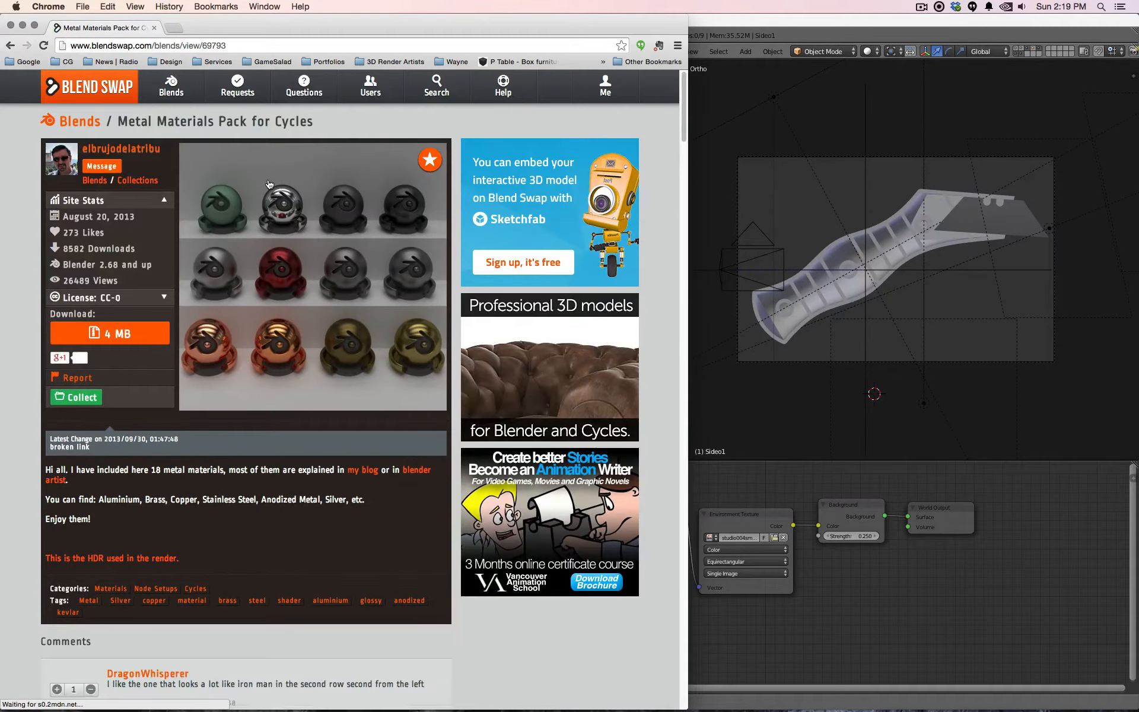
{"action": "left_click", "coordinate": [604, 86]}
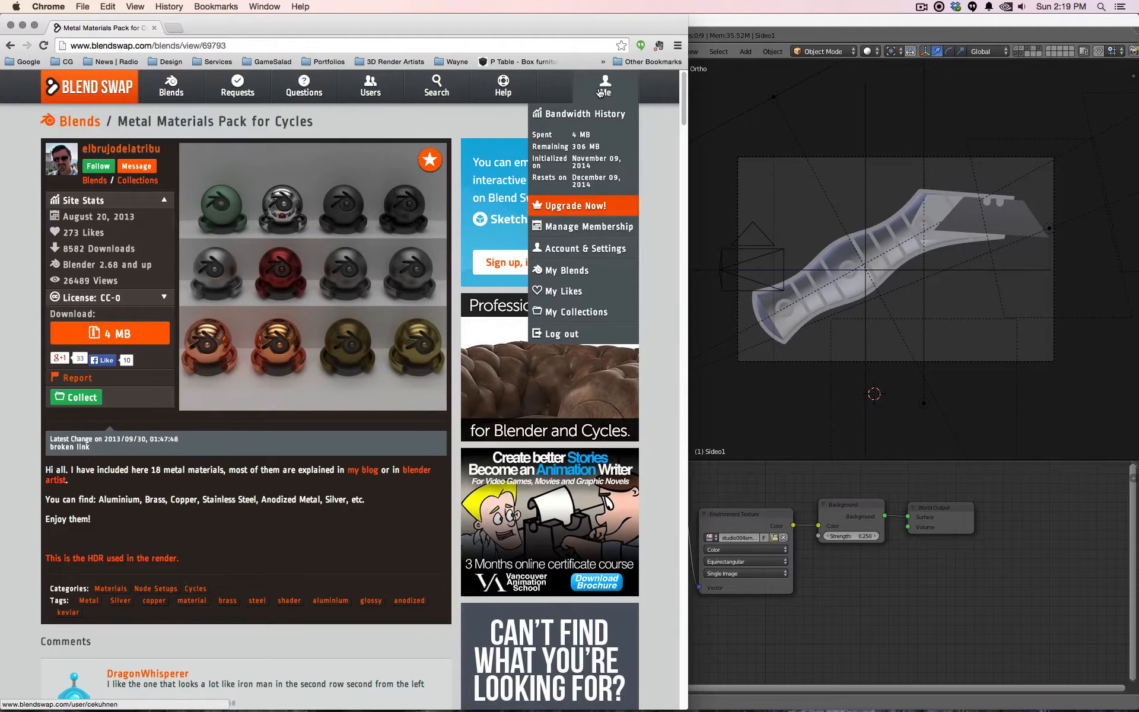
{"action": "left_click", "coordinate": [100, 337]}
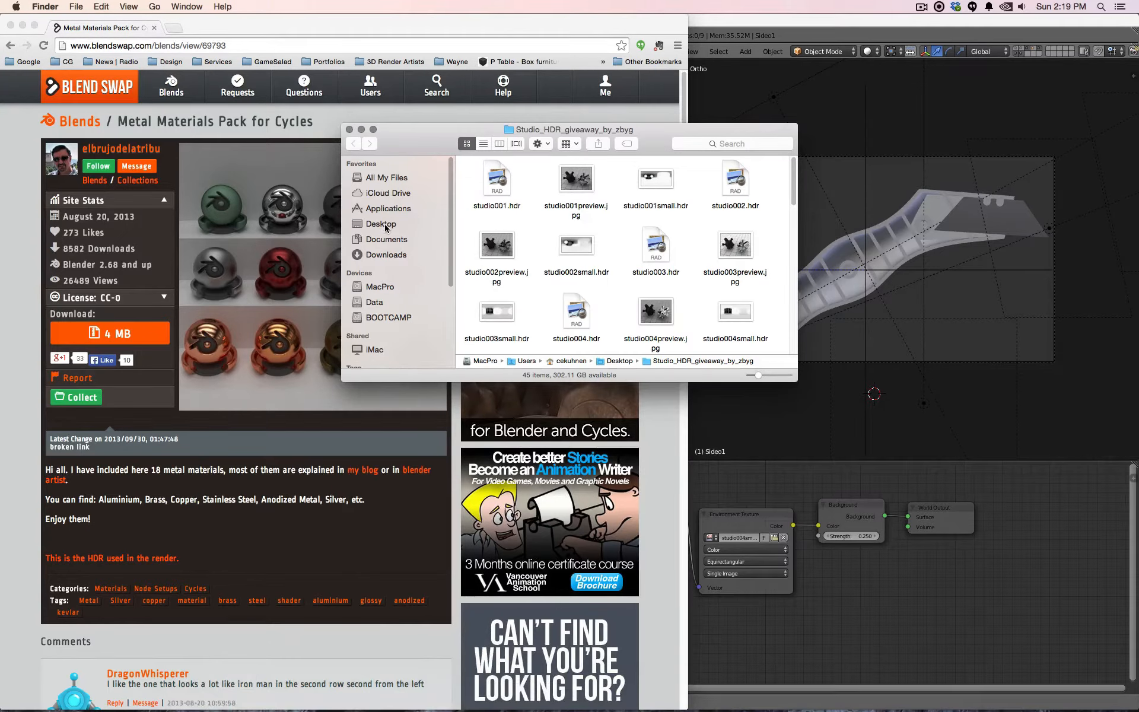
Open 69793_metals_pack 2 > renders on the Desktop and preview AnodizedMetal.jpg.
{"action": "left_click", "coordinate": [381, 223]}
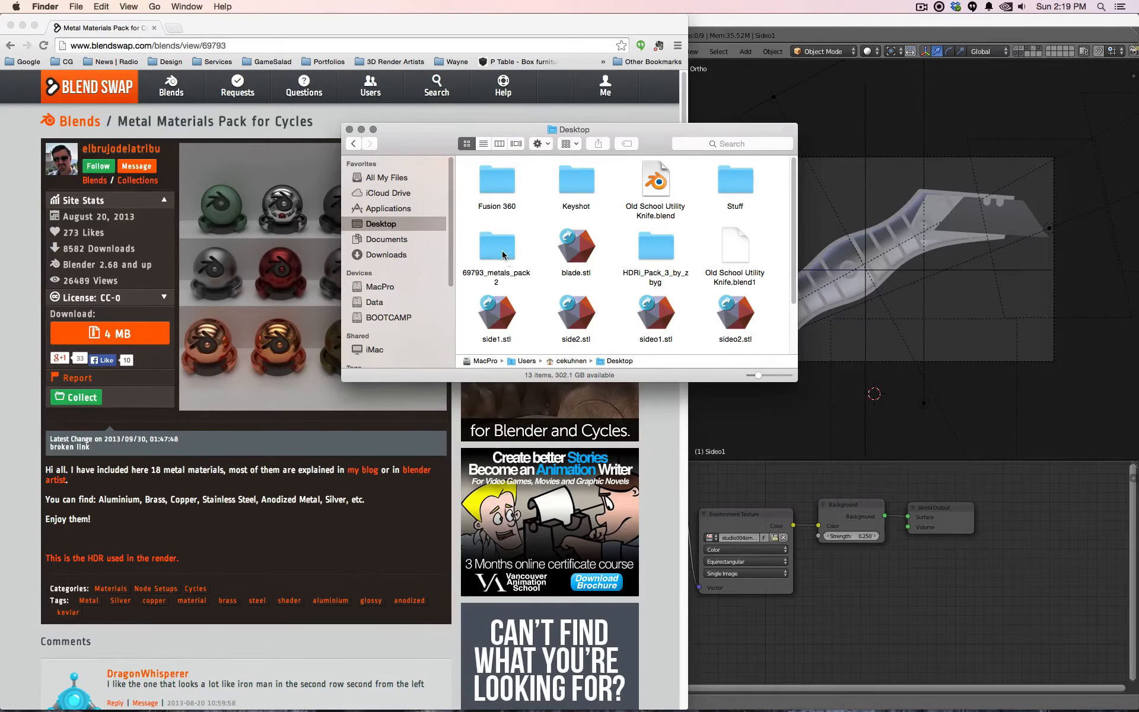
{"action": "double_click", "coordinate": [496, 245]}
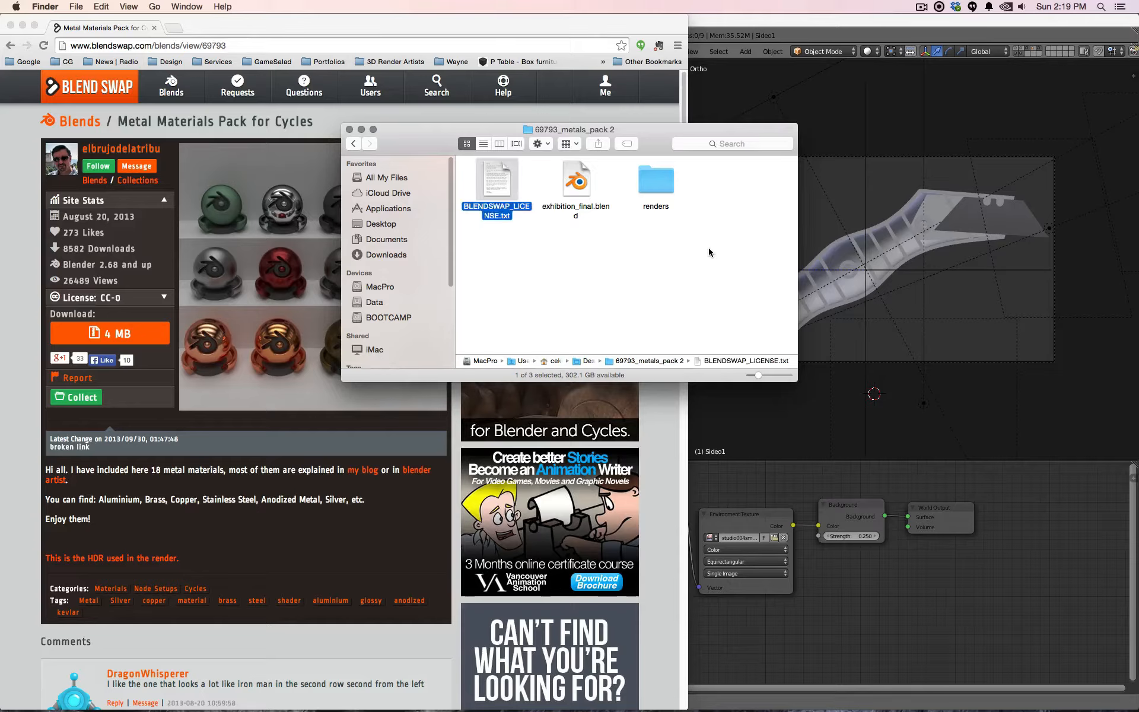
{"action": "double_click", "coordinate": [654, 180]}
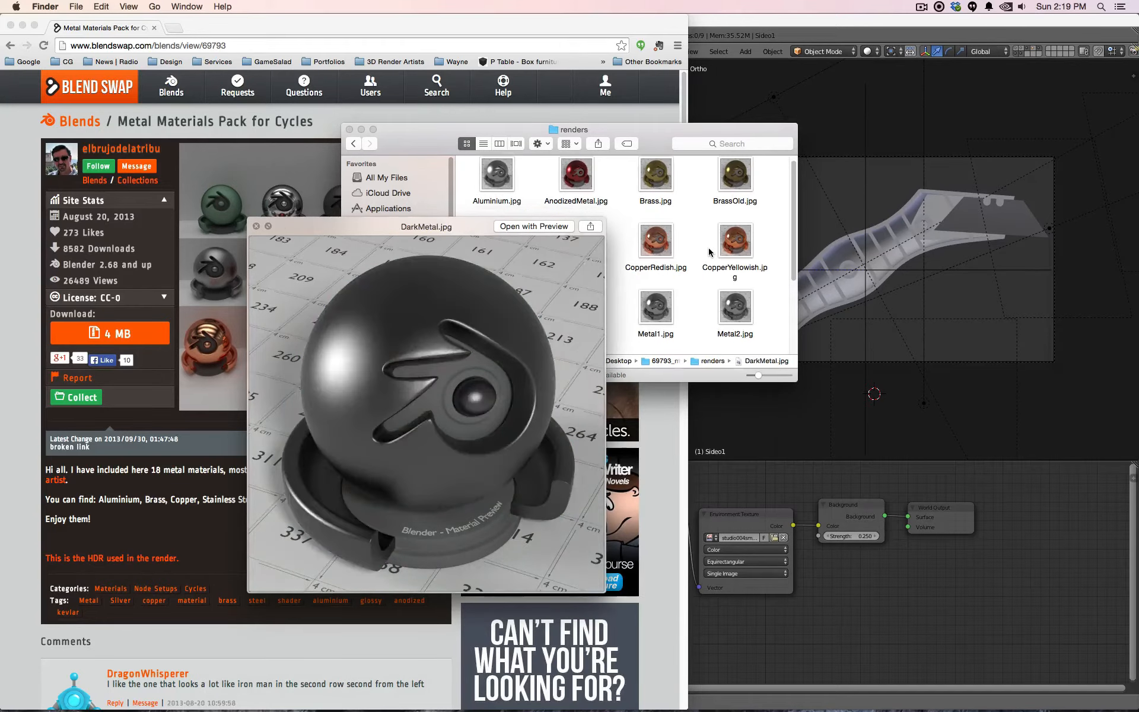
{"action": "left_click", "coordinate": [574, 176]}
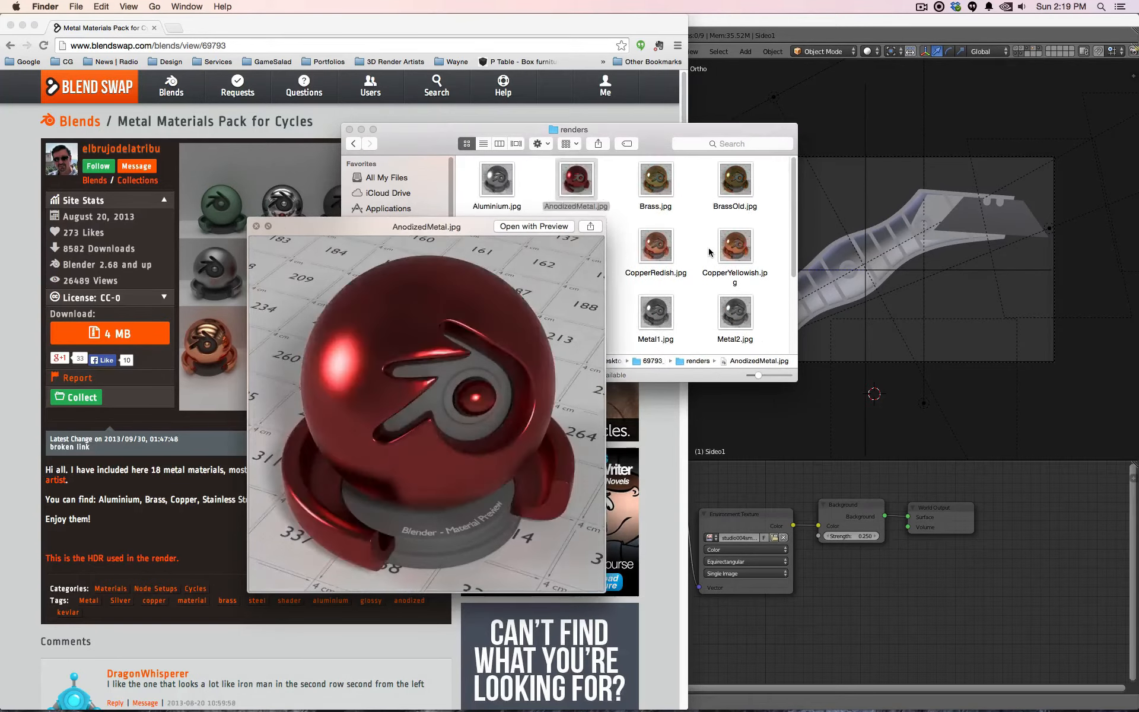
{"action": "left_click", "coordinate": [257, 226]}
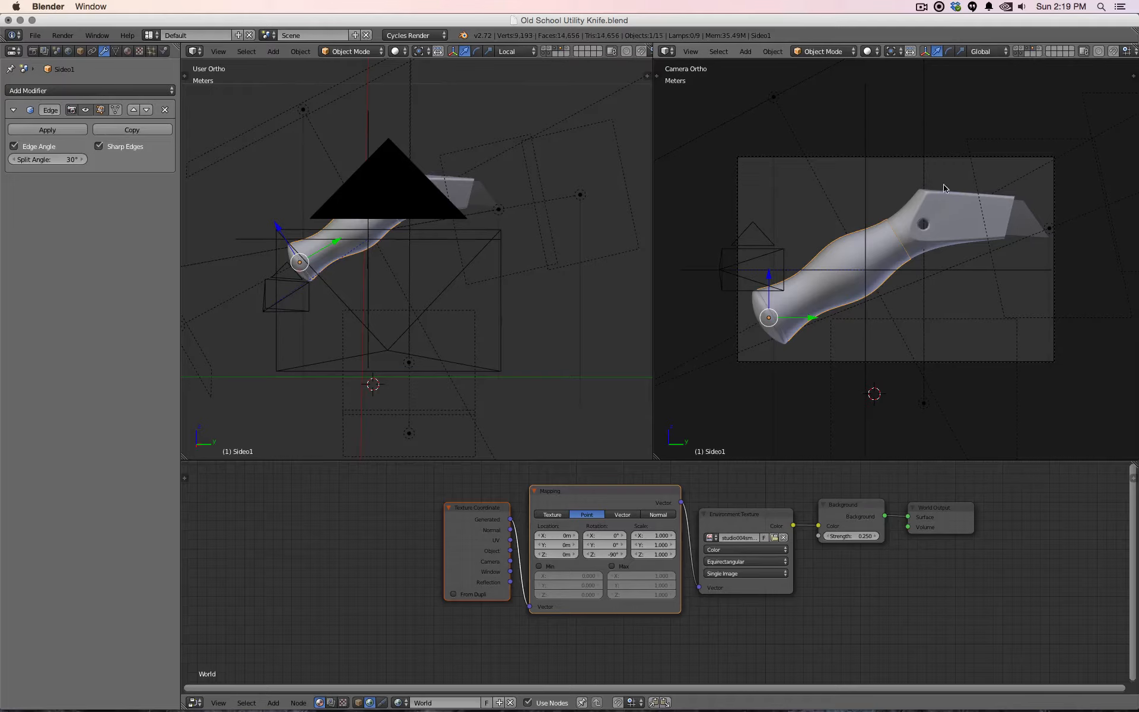
Append AnodizedMetal from exhibition_final.blend's Material folder in 69793_metals_pack 2.
{"action": "left_click", "coordinate": [34, 35]}
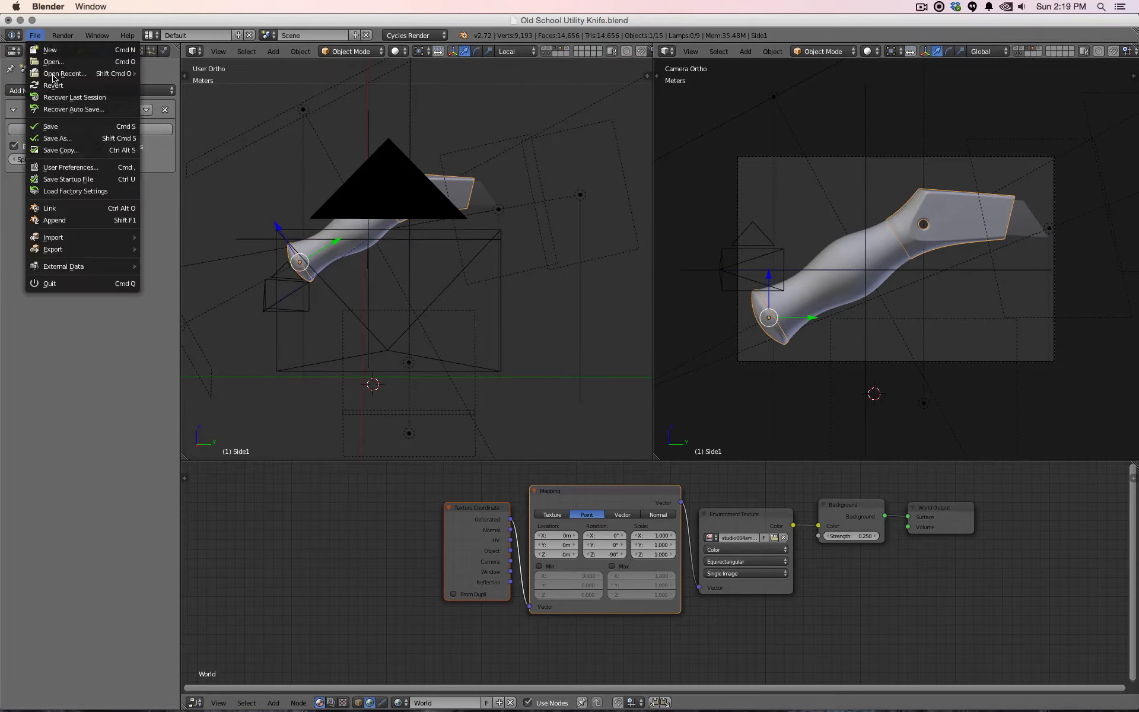
{"action": "mouse_move", "coordinate": [53, 237]}
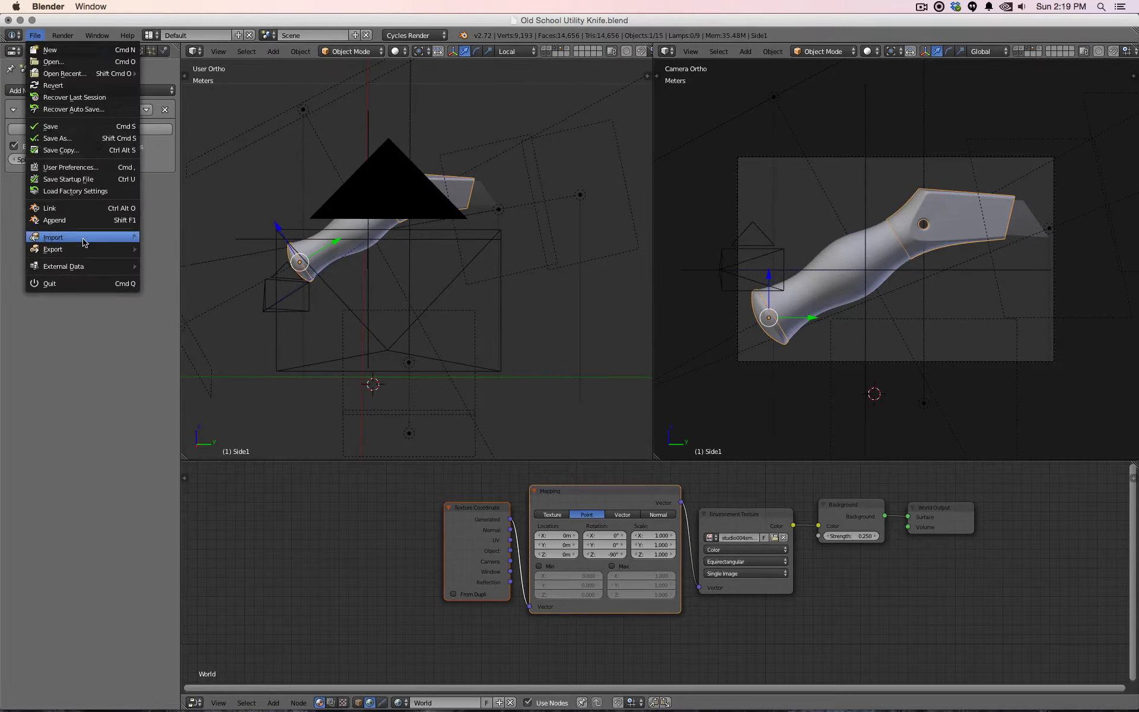
{"action": "left_click", "coordinate": [54, 220]}
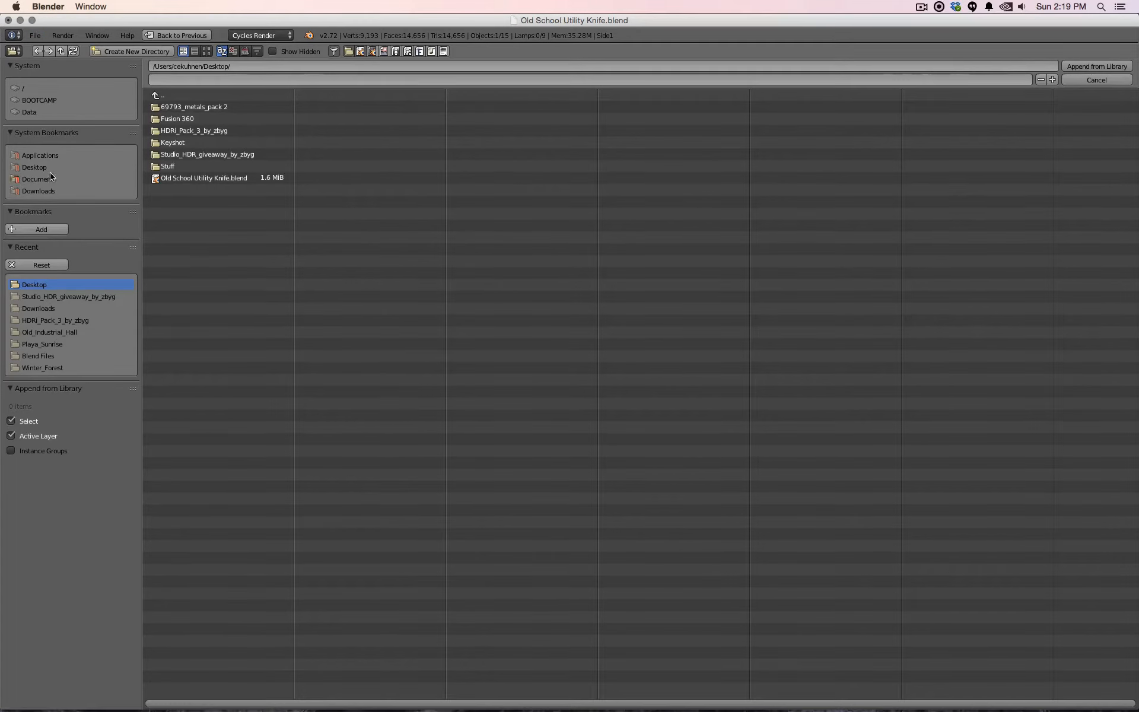
{"action": "double_click", "coordinate": [193, 107]}
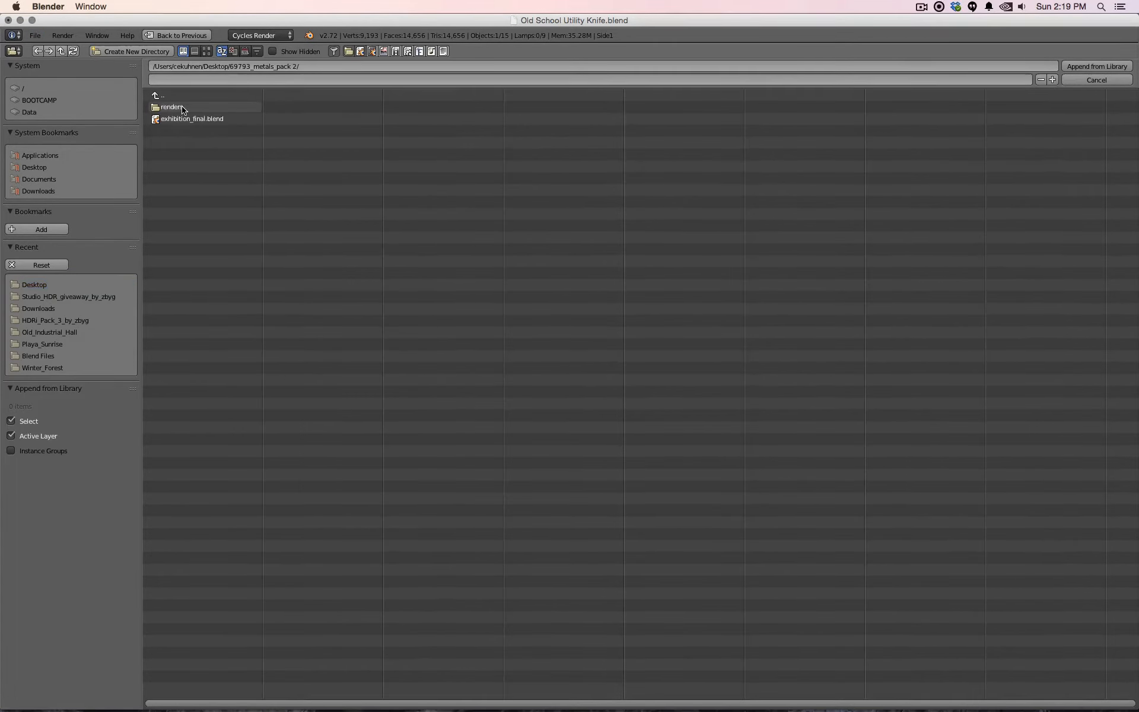
{"action": "left_click", "coordinate": [192, 118]}
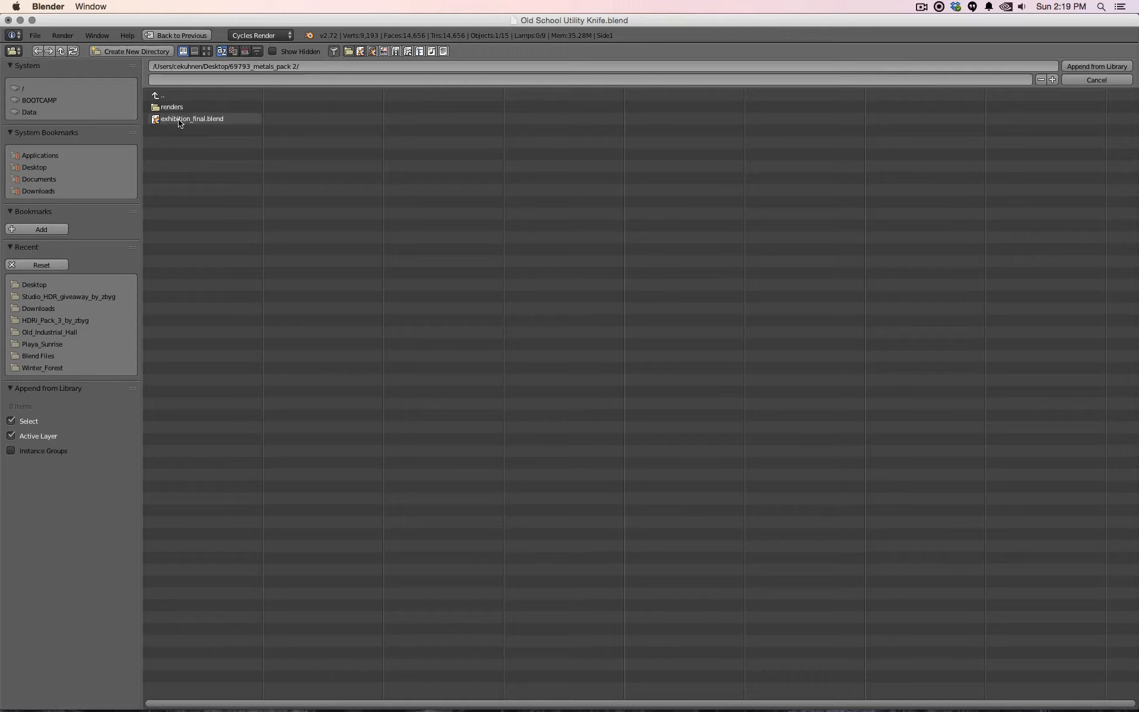
{"action": "double_click", "coordinate": [191, 119]}
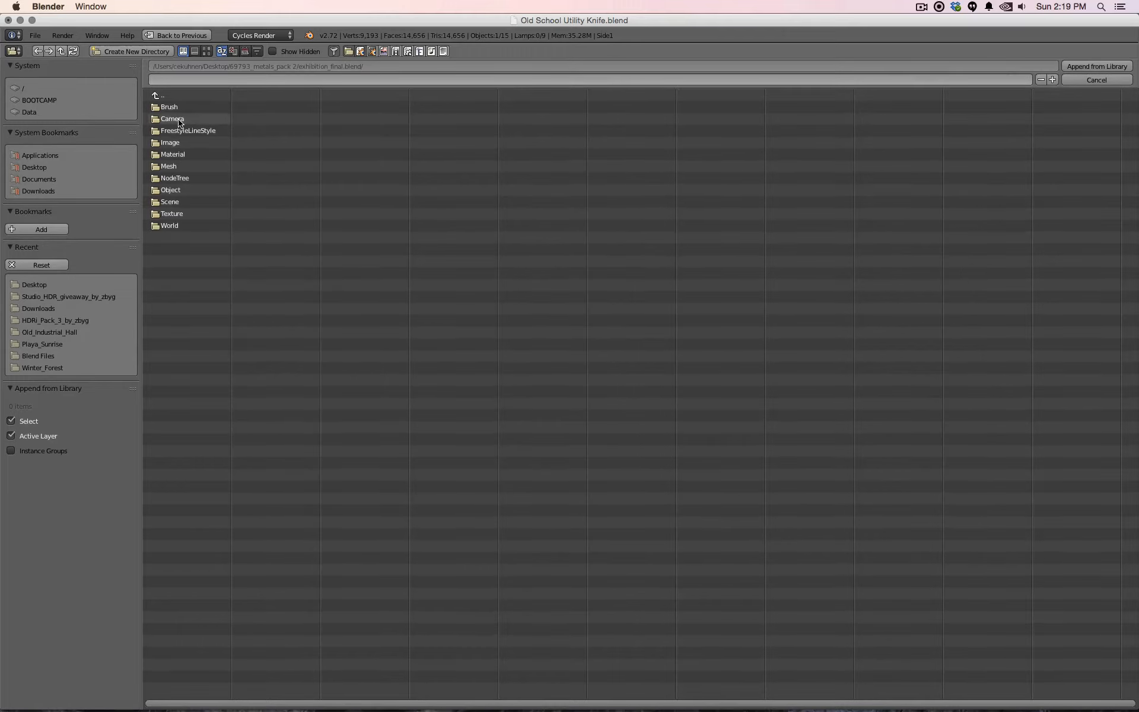
{"action": "mouse_move", "coordinate": [169, 107]}
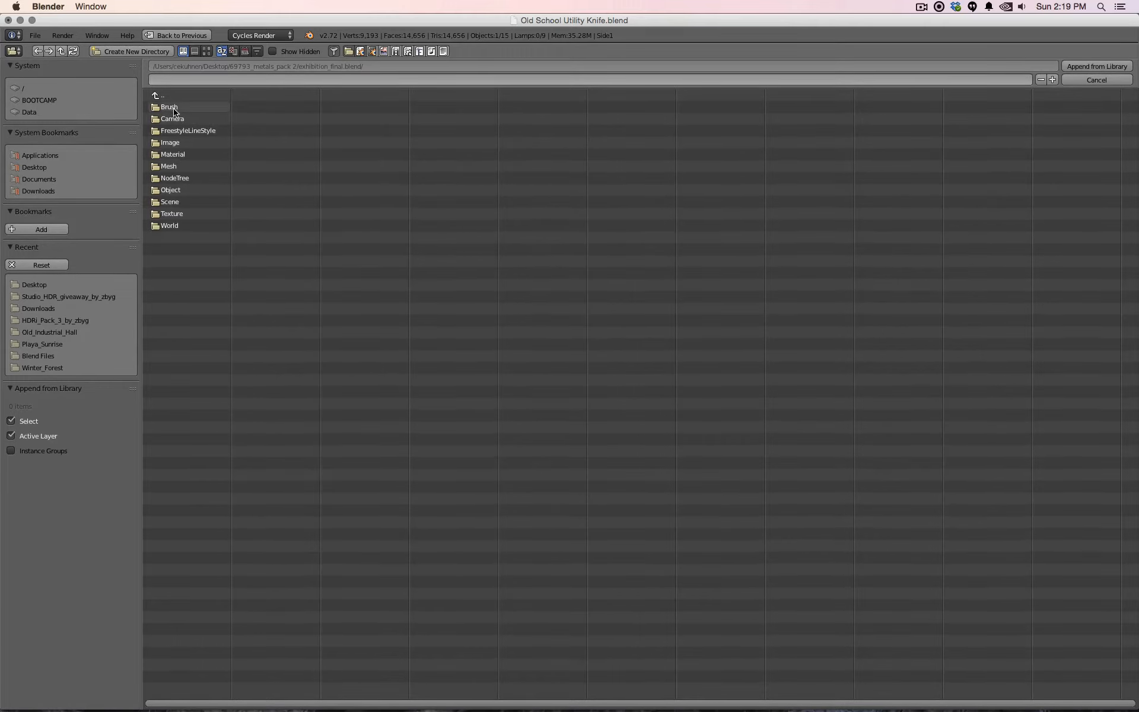
{"action": "mouse_move", "coordinate": [173, 154]}
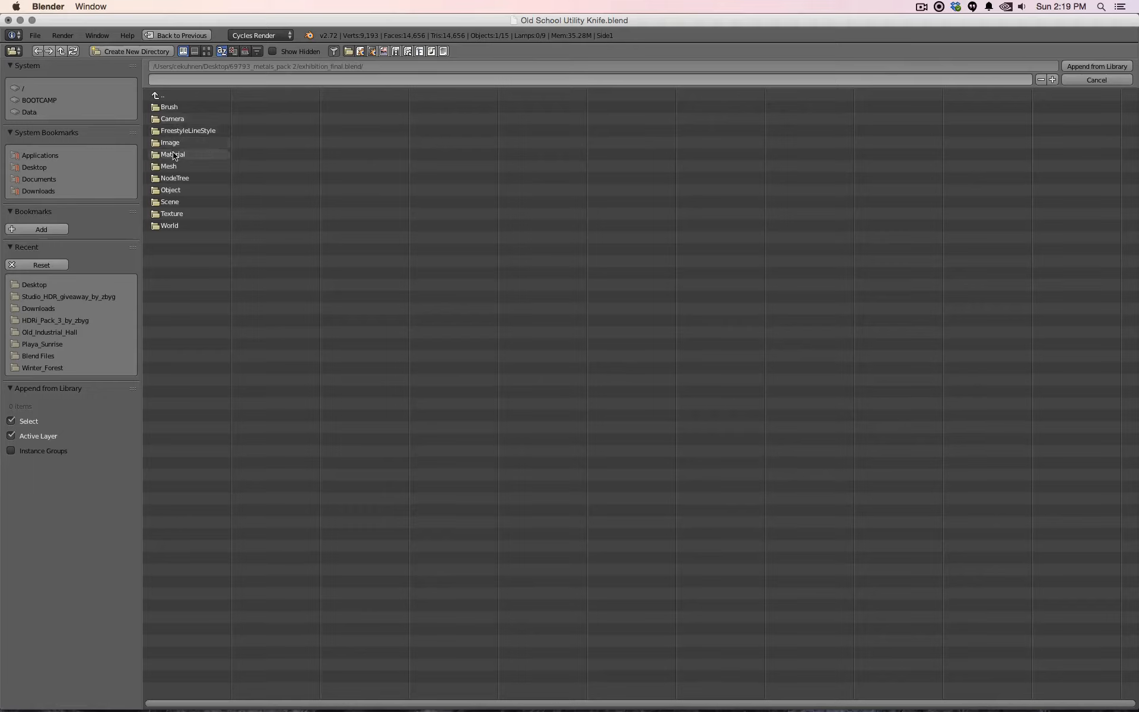
{"action": "mouse_move", "coordinate": [183, 166]}
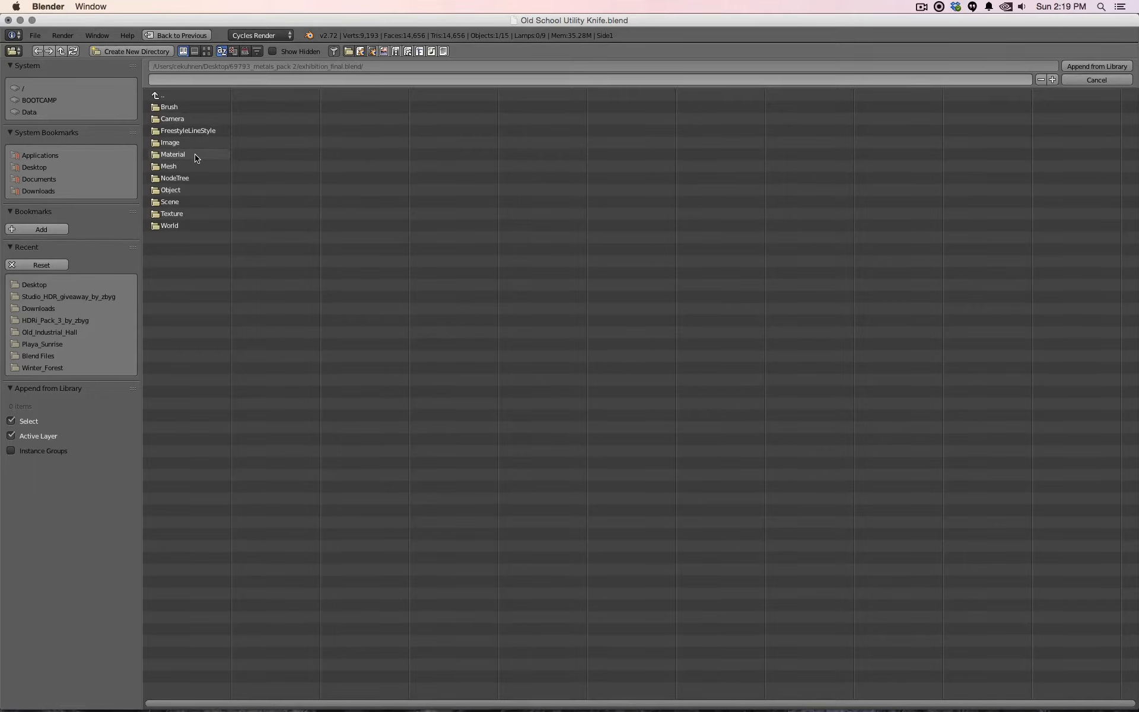
{"action": "double_click", "coordinate": [172, 154]}
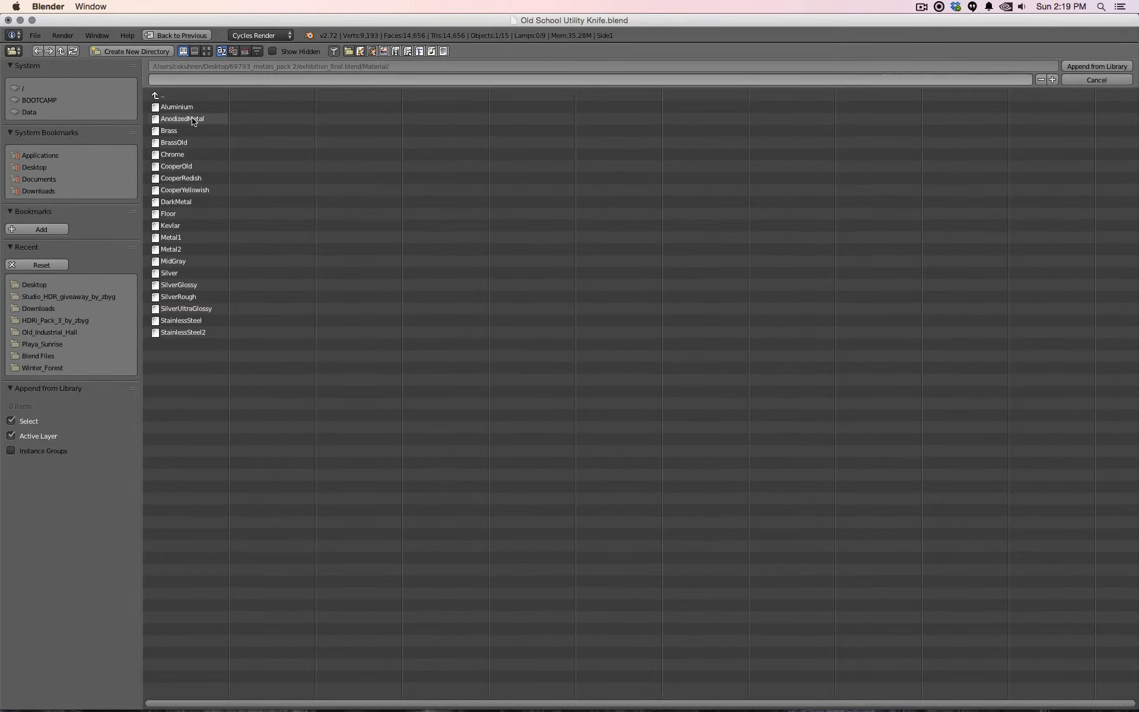
{"action": "left_click", "coordinate": [182, 119]}
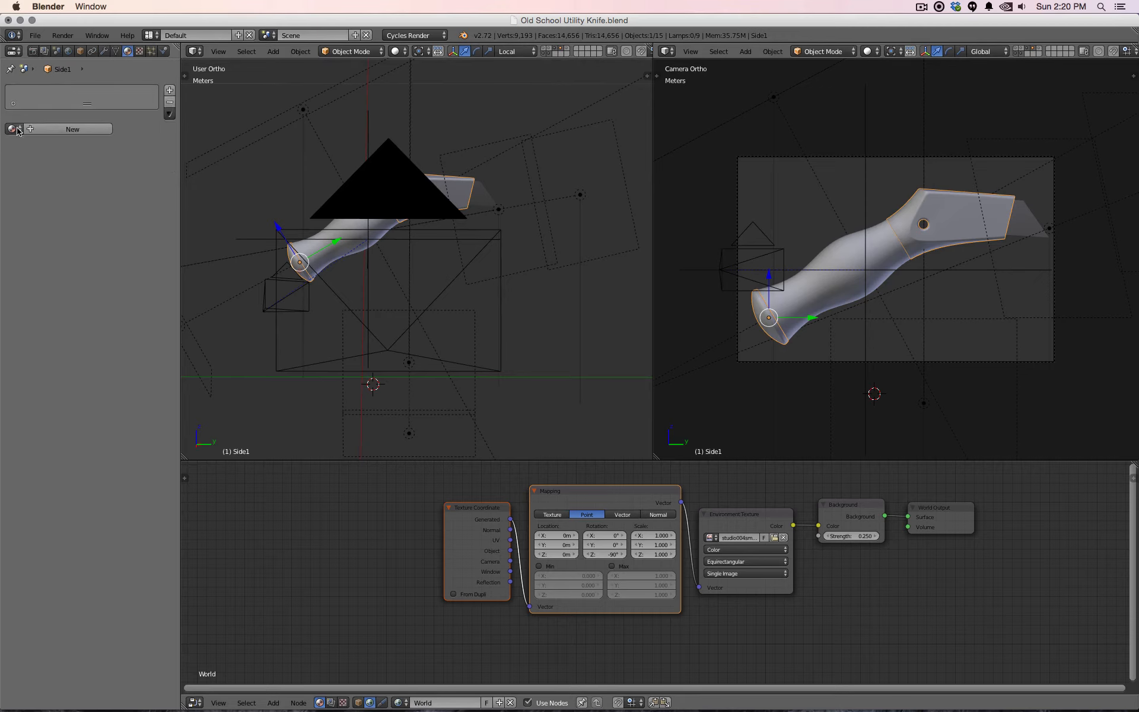
Assign AnodizedMetal to a handle end piece and Yellow Plastic to the grip.
{"action": "left_click", "coordinate": [10, 129]}
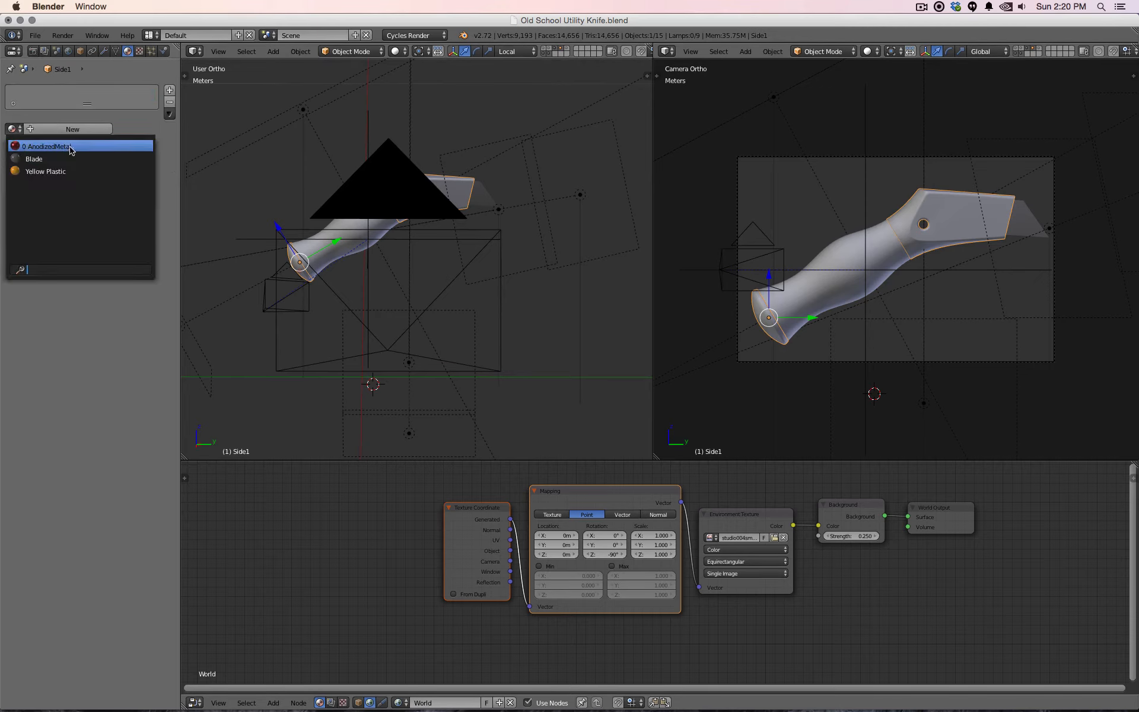
{"action": "left_click", "coordinate": [47, 145]}
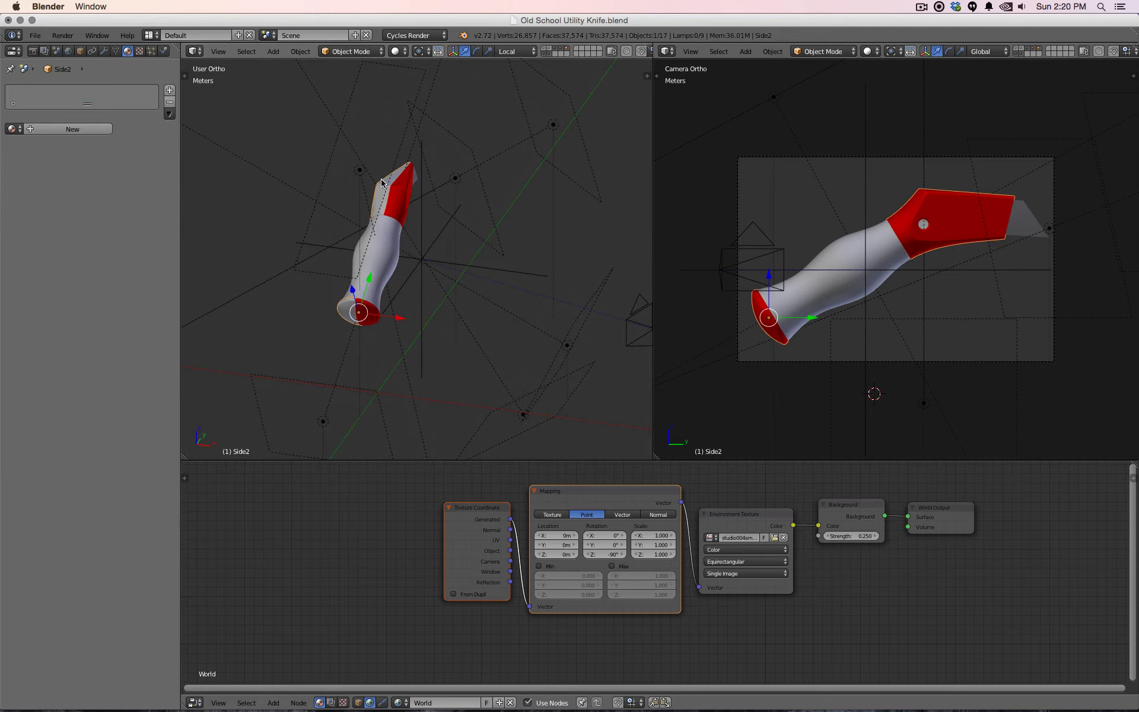
{"action": "left_click", "coordinate": [13, 129]}
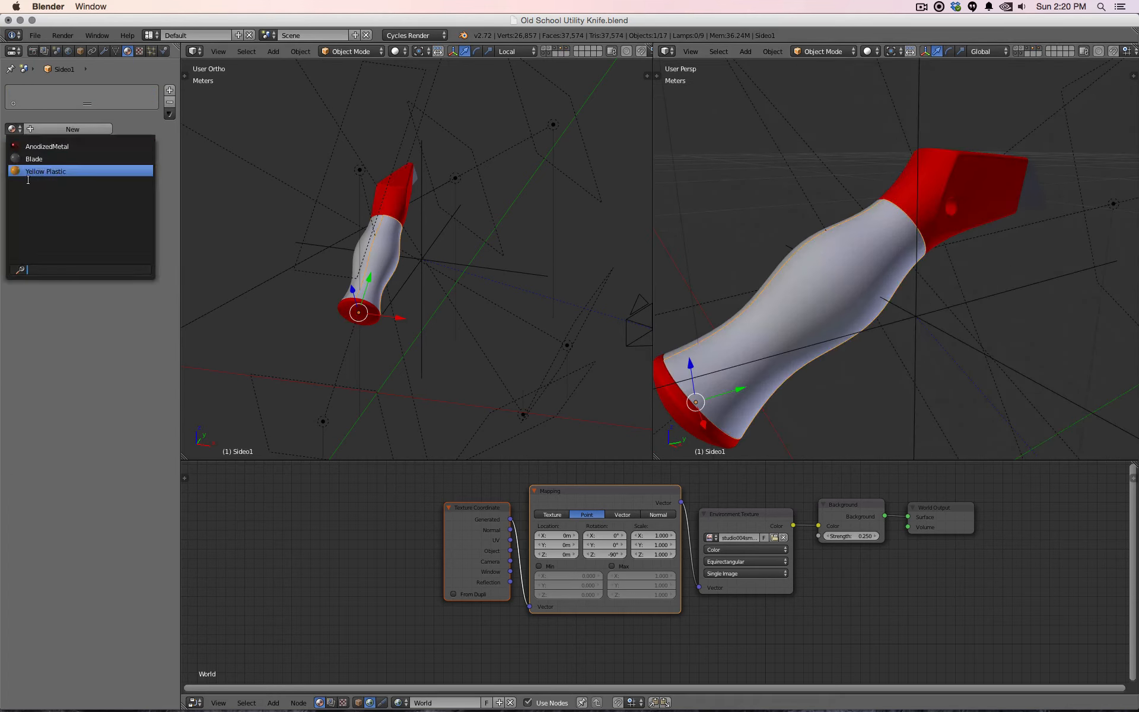
{"action": "left_click", "coordinate": [45, 171]}
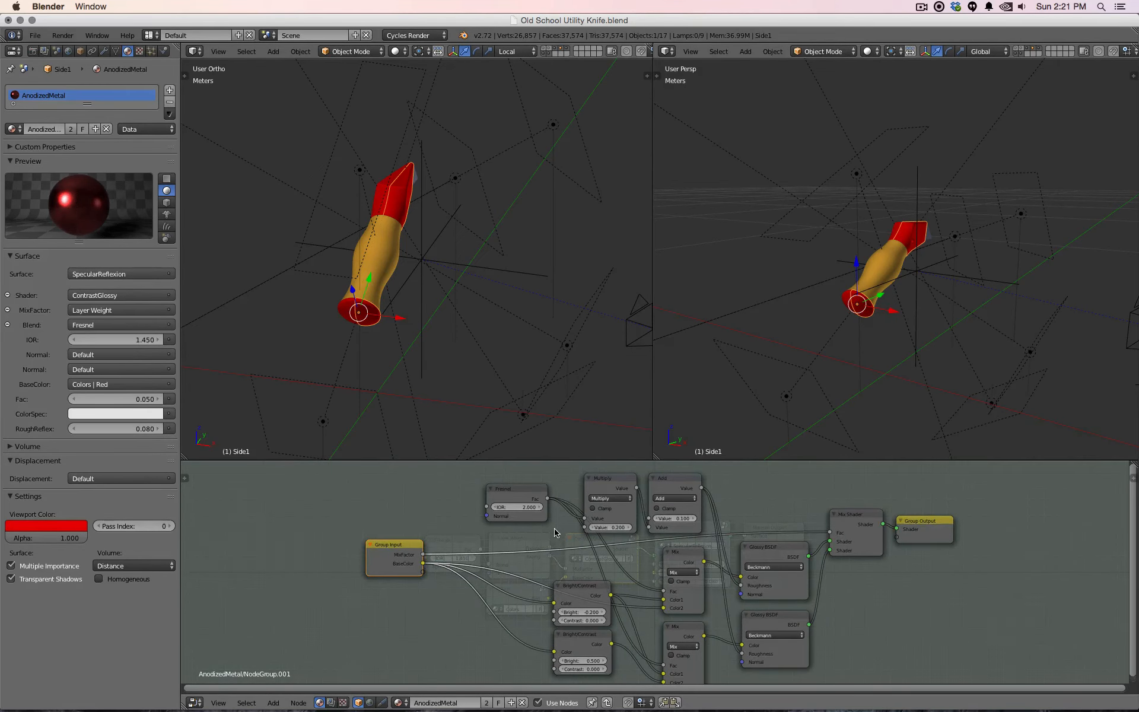
{"action": "mouse_move", "coordinate": [550, 533]}
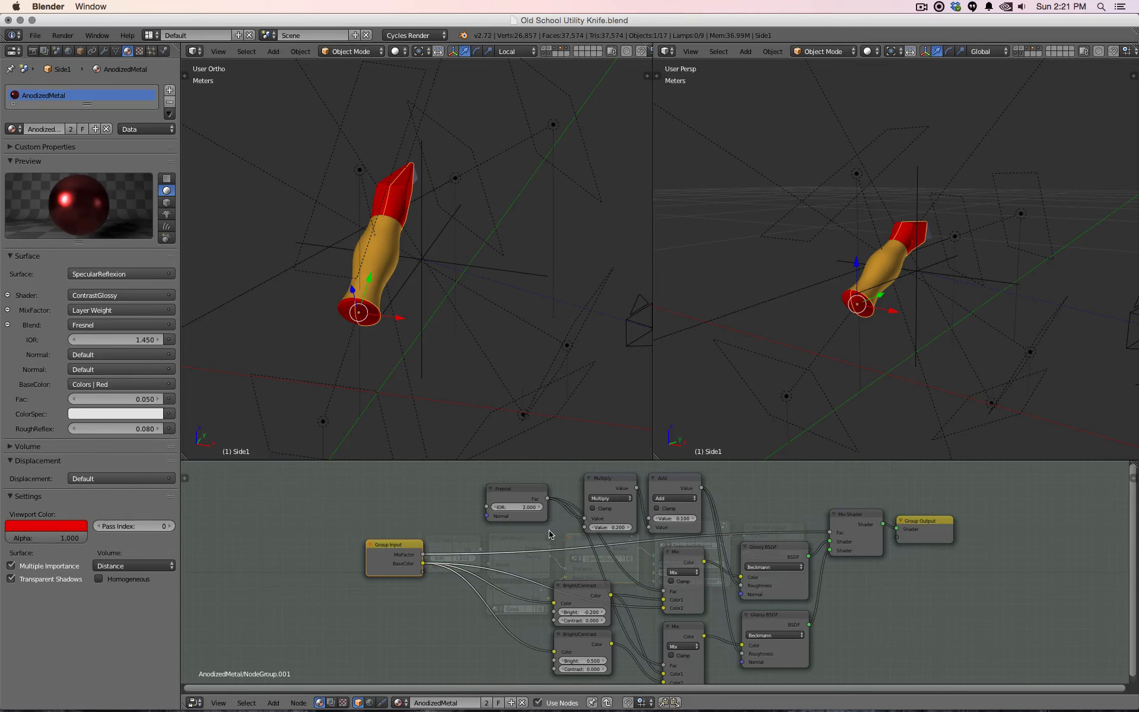